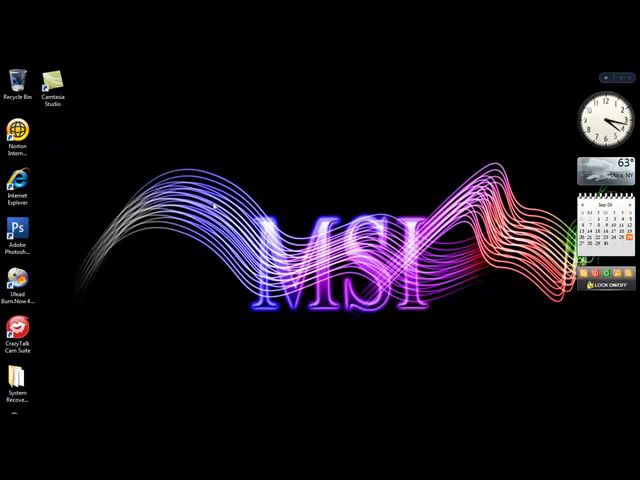
Launch Photoshop and start a new 800 × 600 px RGB document with white background
left_click(16, 224)
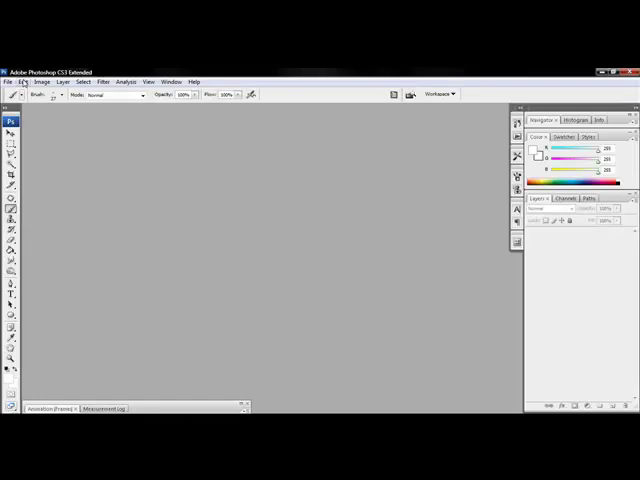
left_click(8, 80)
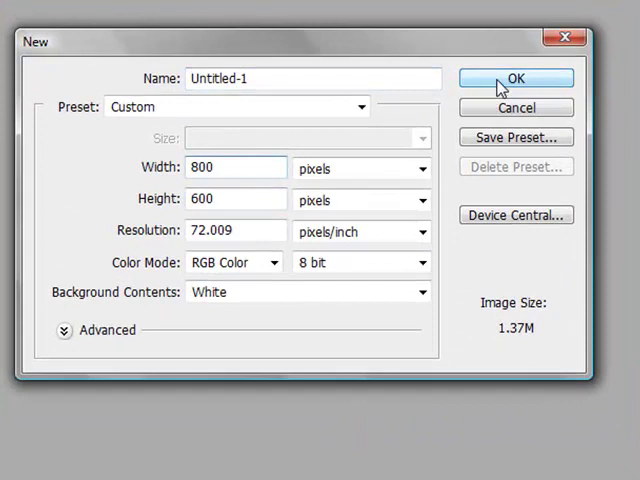
Create the 800 × 600 document, fill it black, and mark a text box mid-canvas
left_click(516, 78)
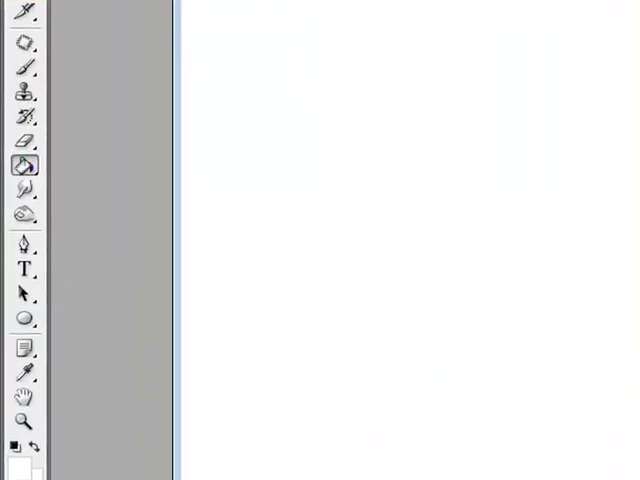
left_click(20, 450)
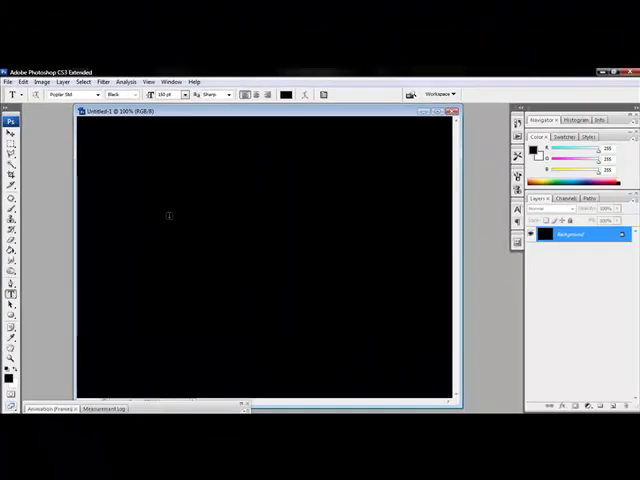
left_click_drag(152, 212, 408, 308)
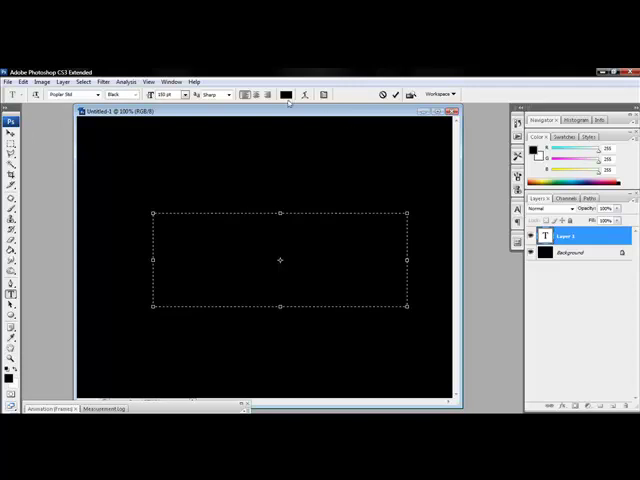
Set the text colour to white and enter 'Text' in bold letters
left_click(286, 94)
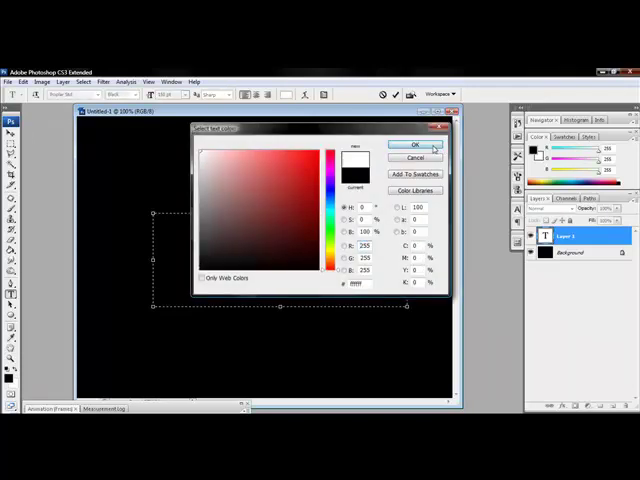
left_click(416, 144)
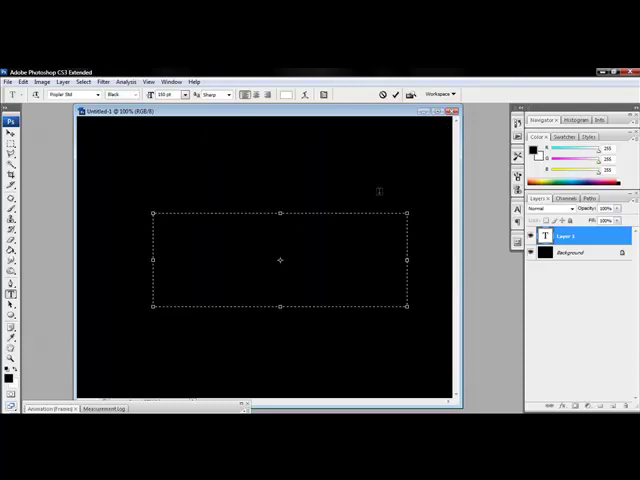
type("Text")
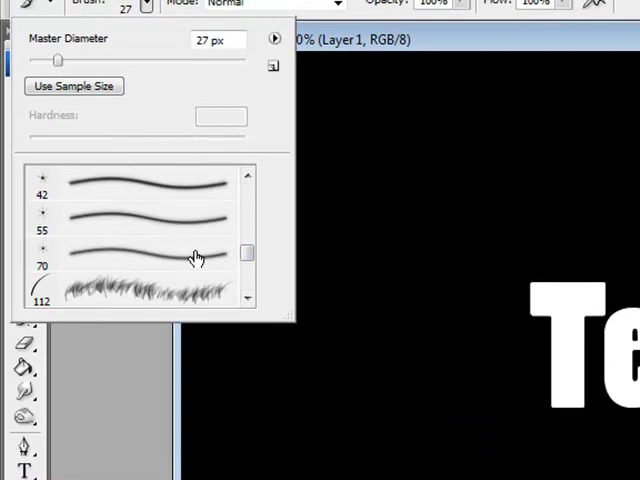
mouse_move(118, 180)
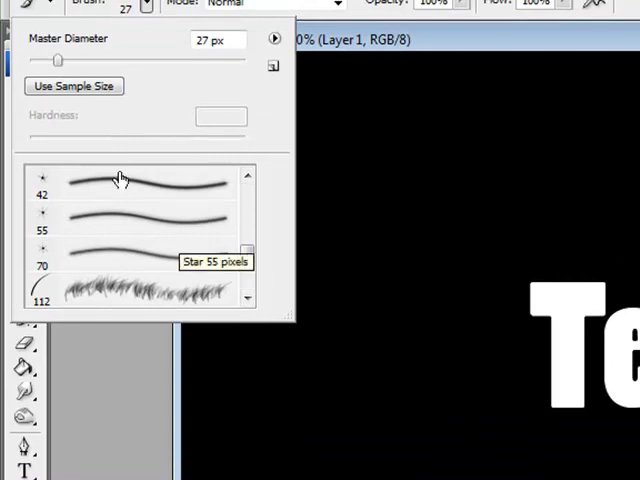
mouse_move(216, 40)
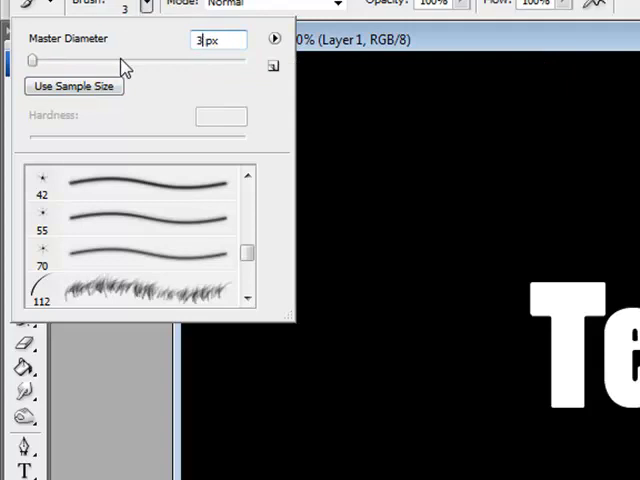
Set the star brush diameter to 30 px and choose a violet paint colour
type("30")
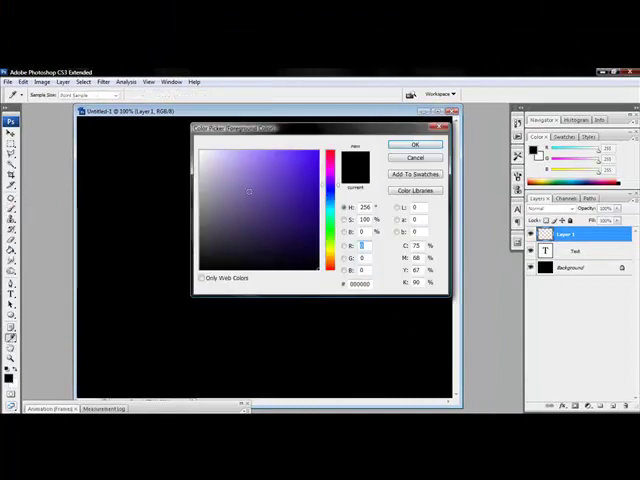
left_click(416, 144)
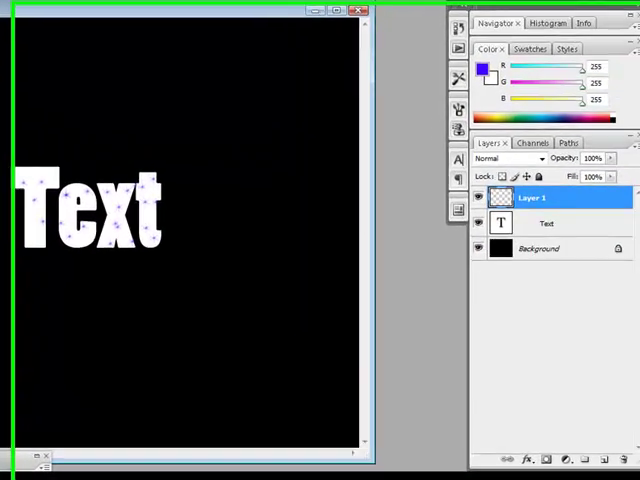
Add Layer 2 and Layer 3 and paint cyan then red star dabs on them
left_click(596, 460)
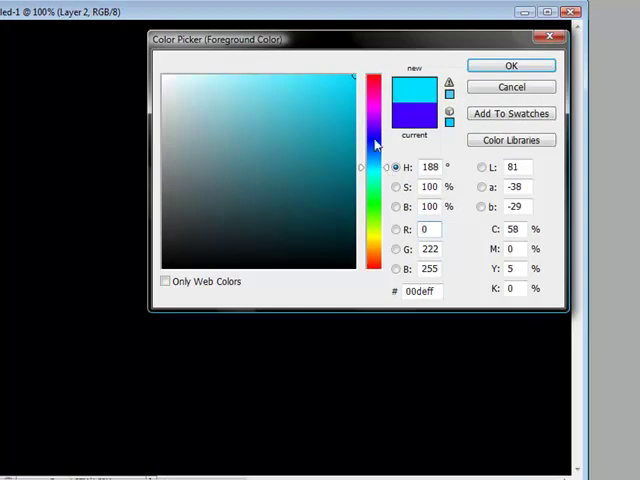
left_click(512, 64)
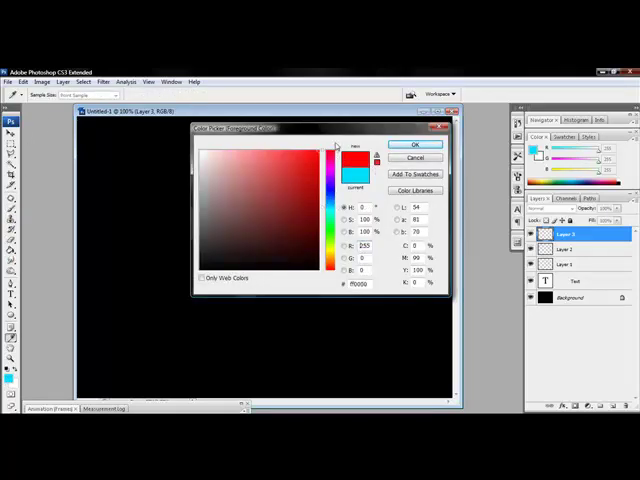
left_click(416, 144)
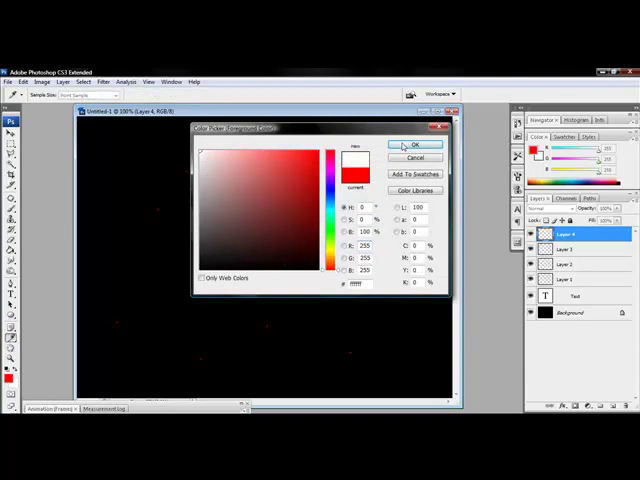
Confirm the paint colour, scatter stars up to Layer 5, undoing unwanted strokes via History
left_click(416, 144)
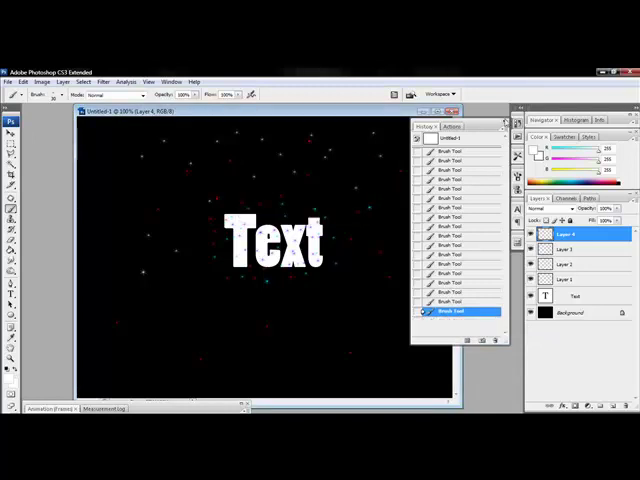
left_click(516, 120)
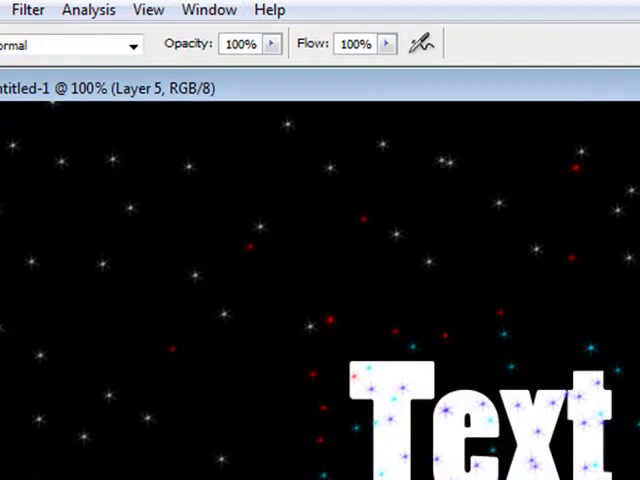
mouse_move(220, 40)
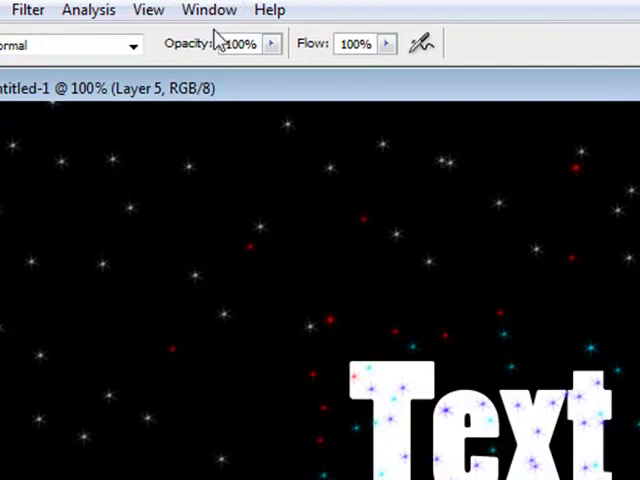
Show the Animation (Frames) panel via the Window menu and hide Layer 4
left_click(208, 10)
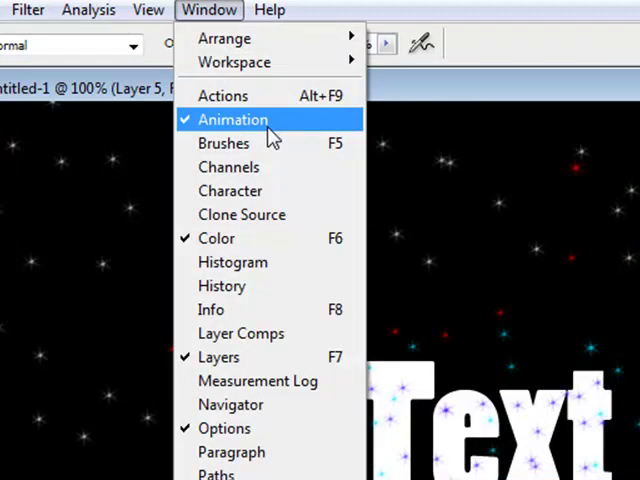
left_click(232, 120)
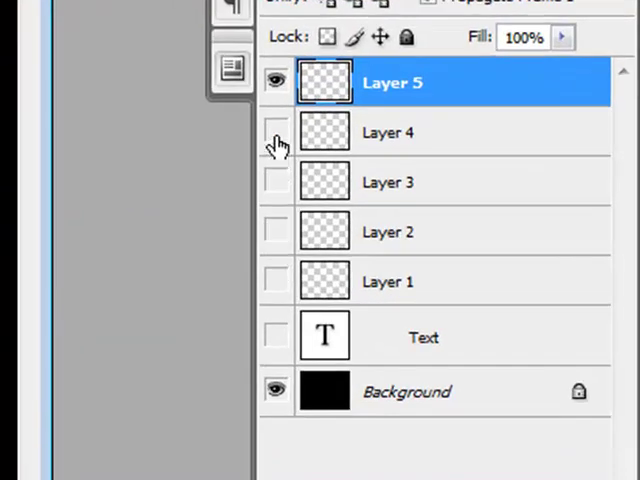
left_click(276, 80)
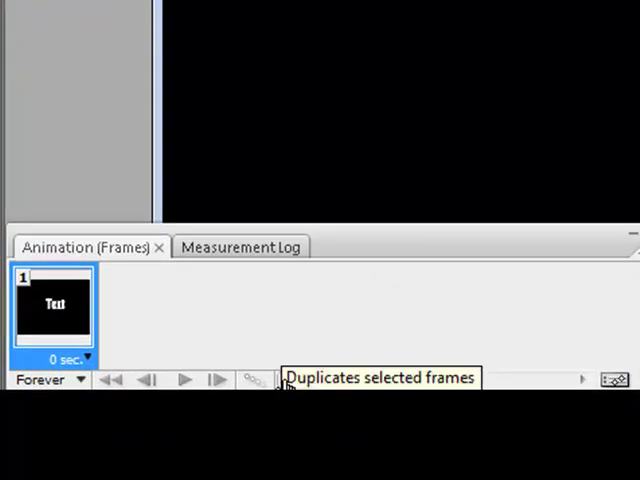
Duplicate the frame several times, hiding different star layers in each new frame
left_click(292, 380)
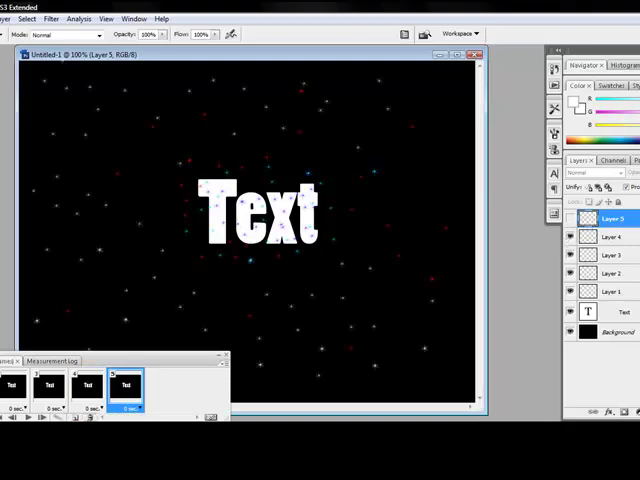
left_click(164, 388)
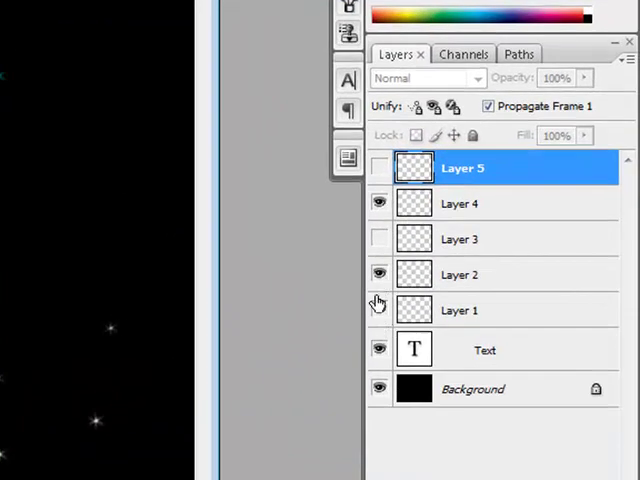
left_click(380, 170)
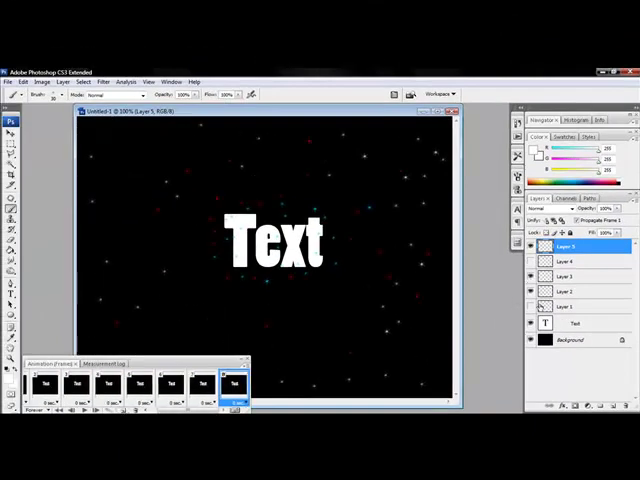
left_click(572, 306)
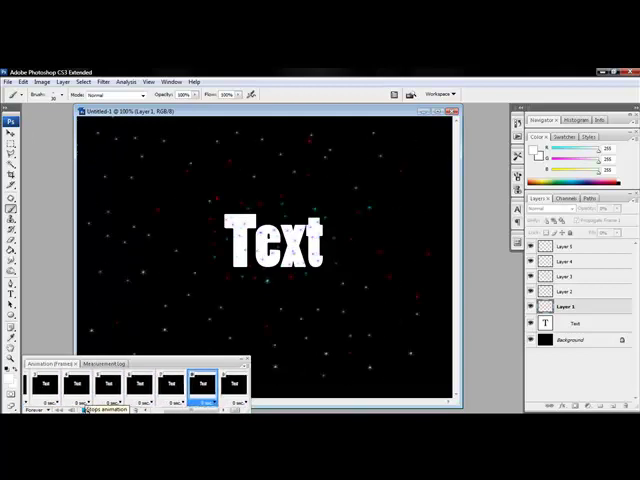
left_click(224, 388)
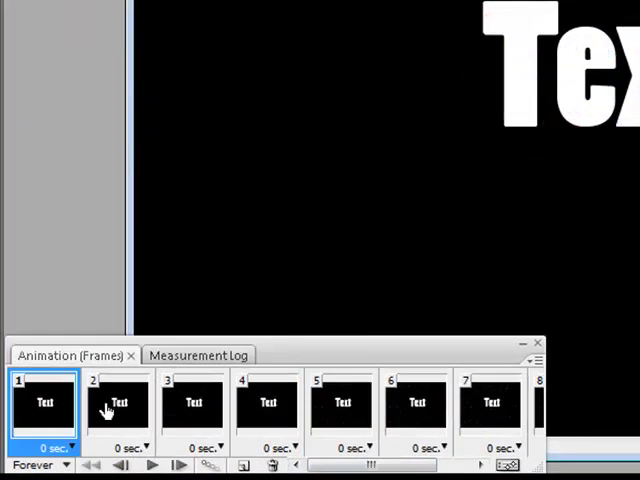
Select animation frames 1 and 2 together after reviewing frames 2 and 3
left_click(116, 404)
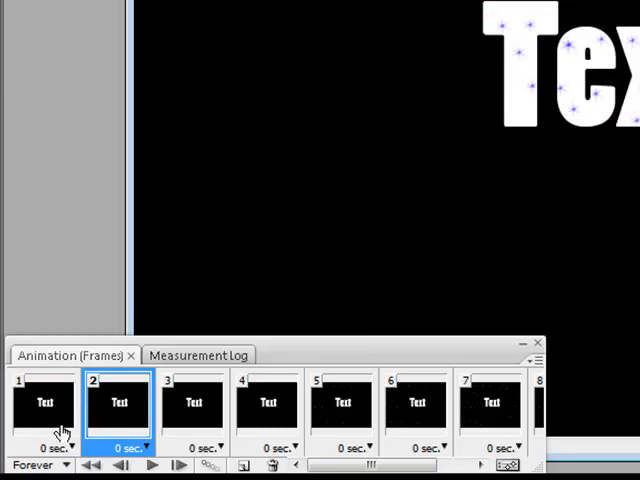
left_click(44, 404)
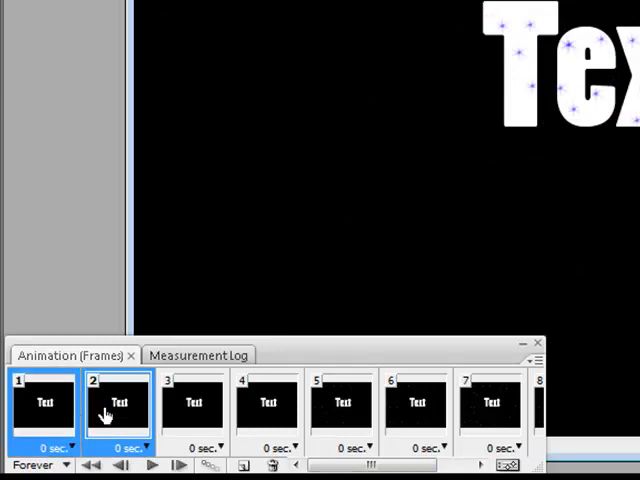
left_click(44, 404)
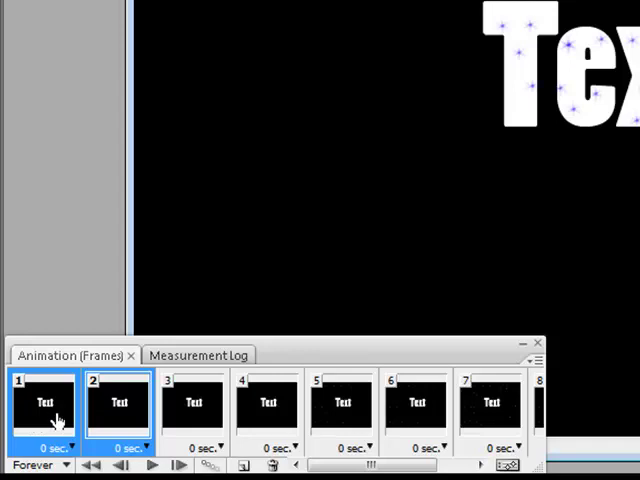
left_click(192, 404)
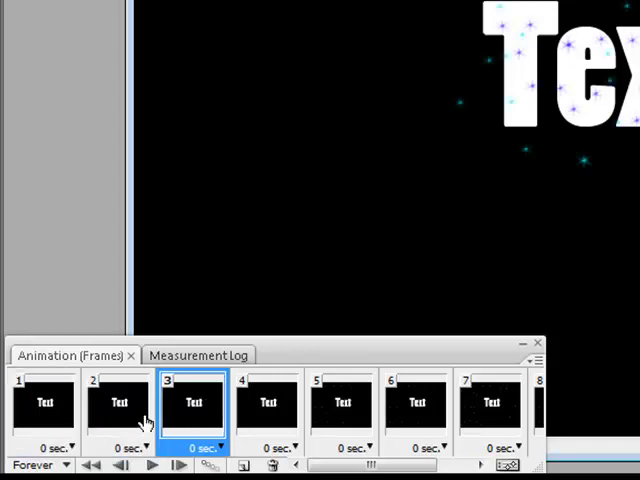
left_click(118, 404)
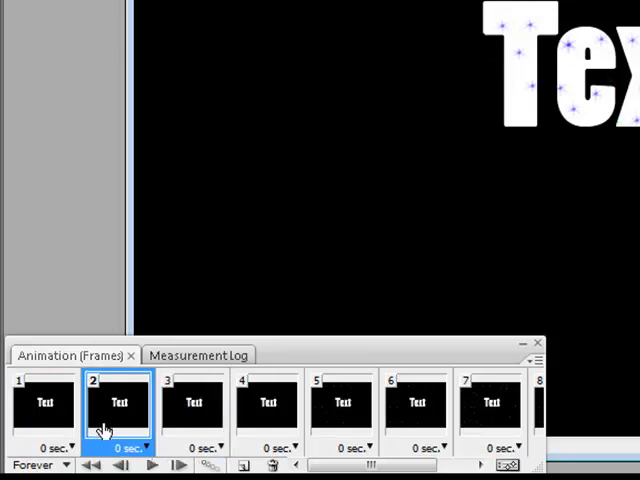
left_click(44, 404)
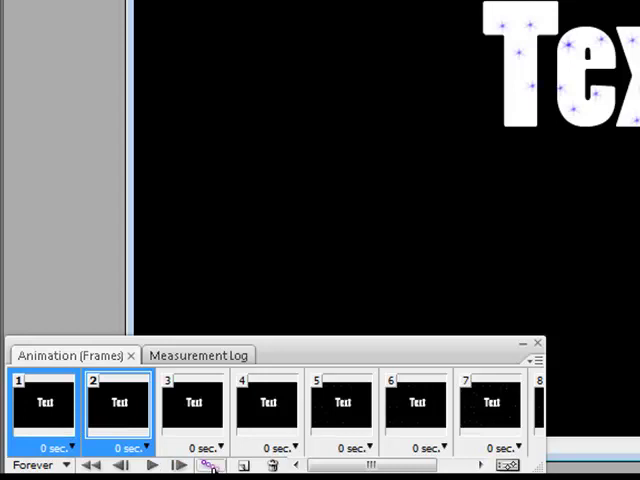
mouse_move(206, 464)
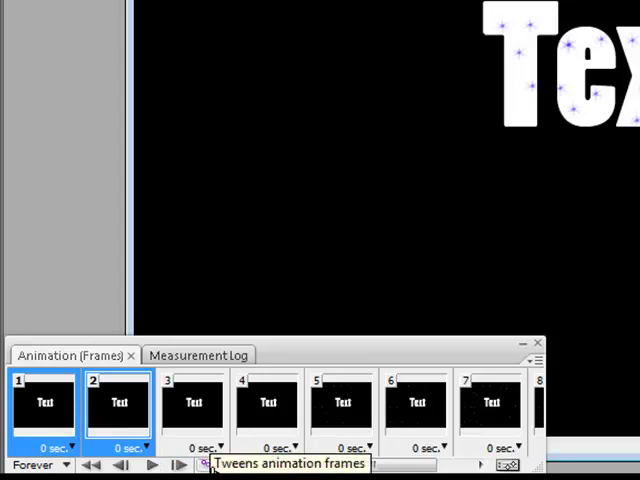
Set the Tween settings to add 8 in-between frames
left_click(204, 464)
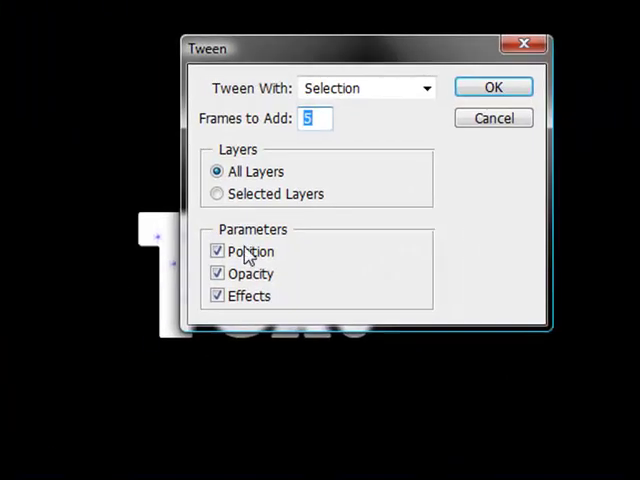
mouse_move(282, 240)
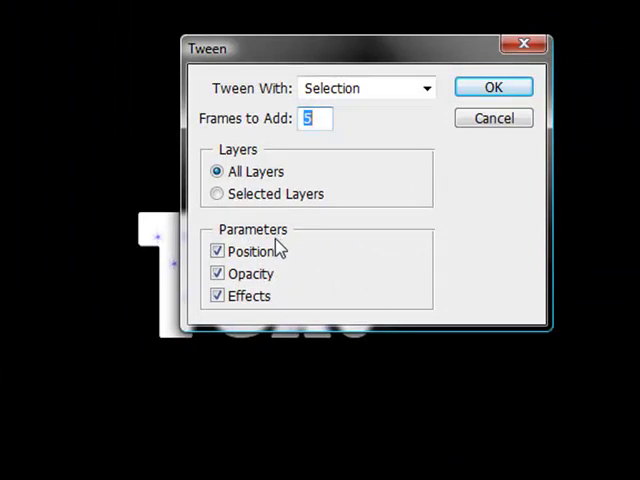
type("8")
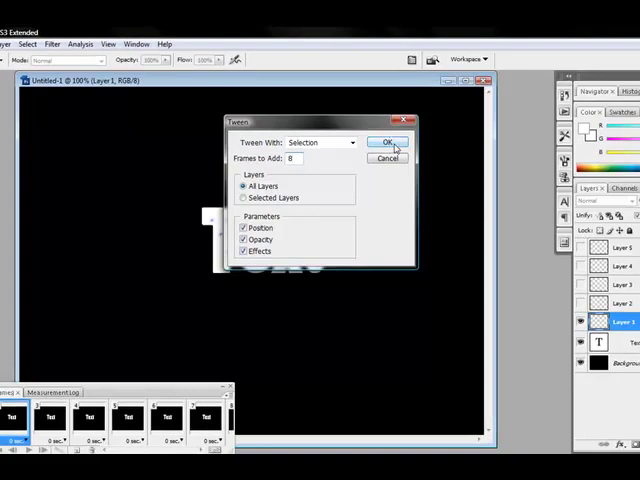
Generate the tweened frames and preview several frames showing stars fading in and out
left_click(388, 142)
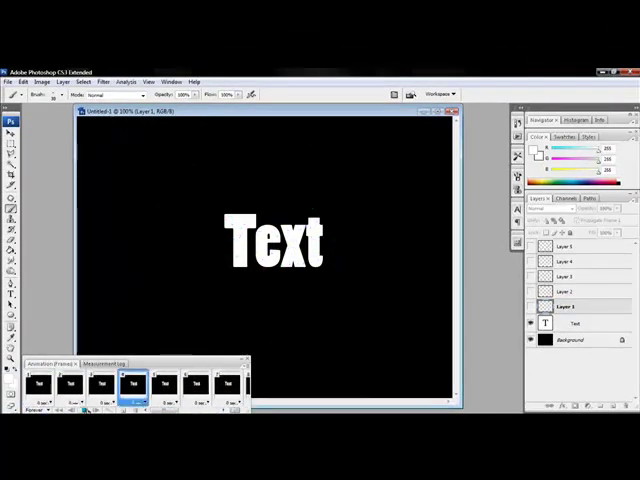
left_click(42, 384)
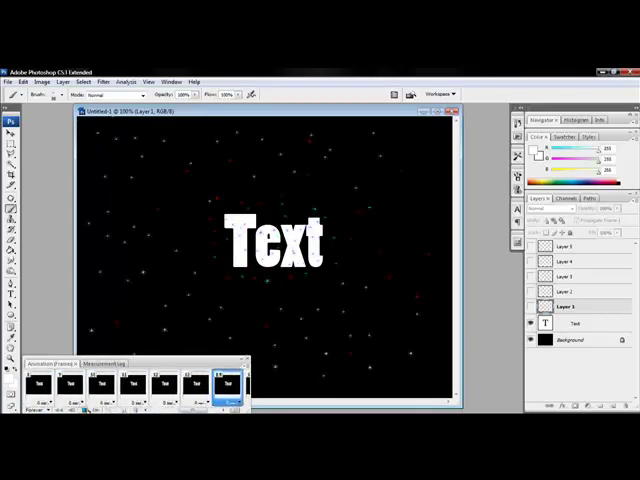
left_click(180, 388)
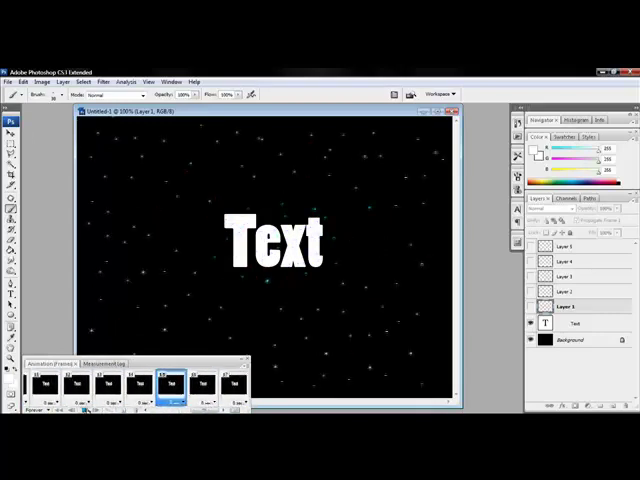
left_click(224, 388)
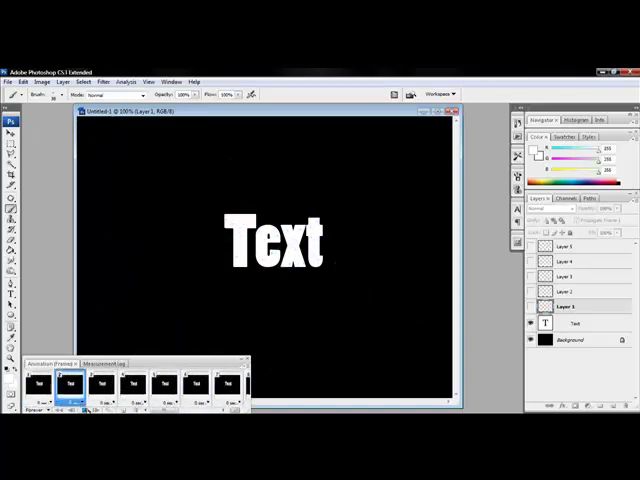
left_click(196, 384)
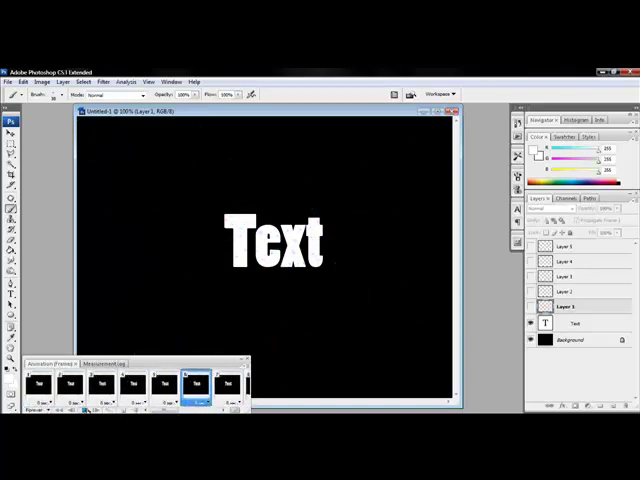